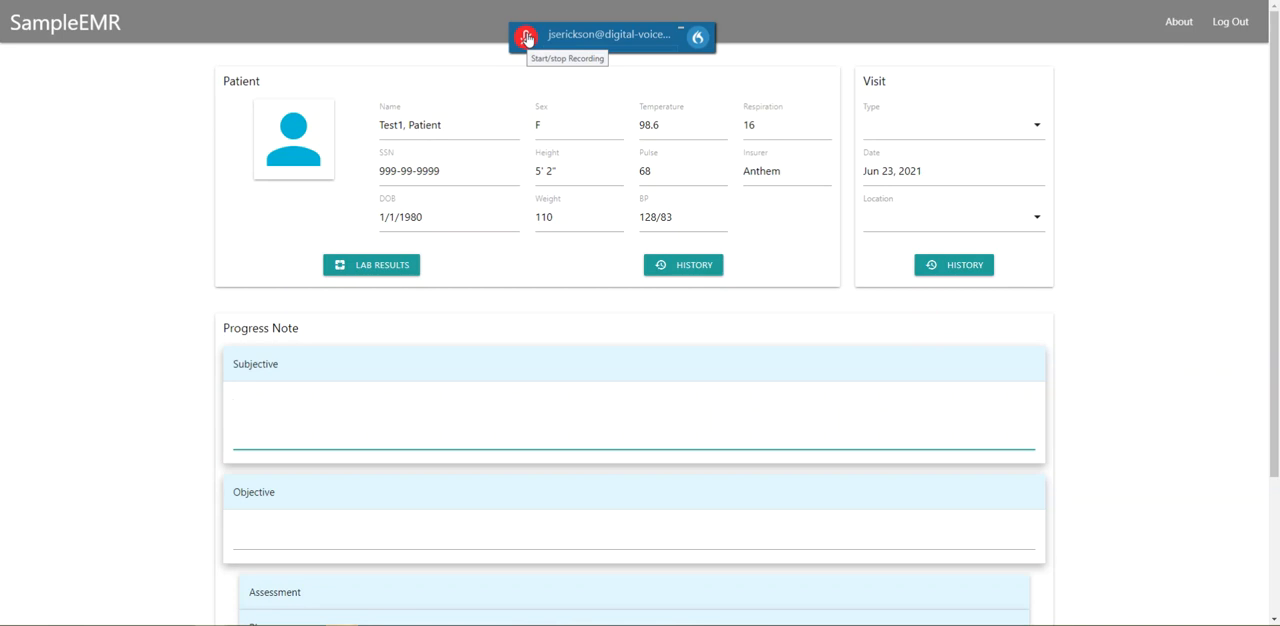
# Step: Dictate 'Is a test dictation.' into the Subjective section with the DragonBar microphone button
pyautogui.click(525, 37)
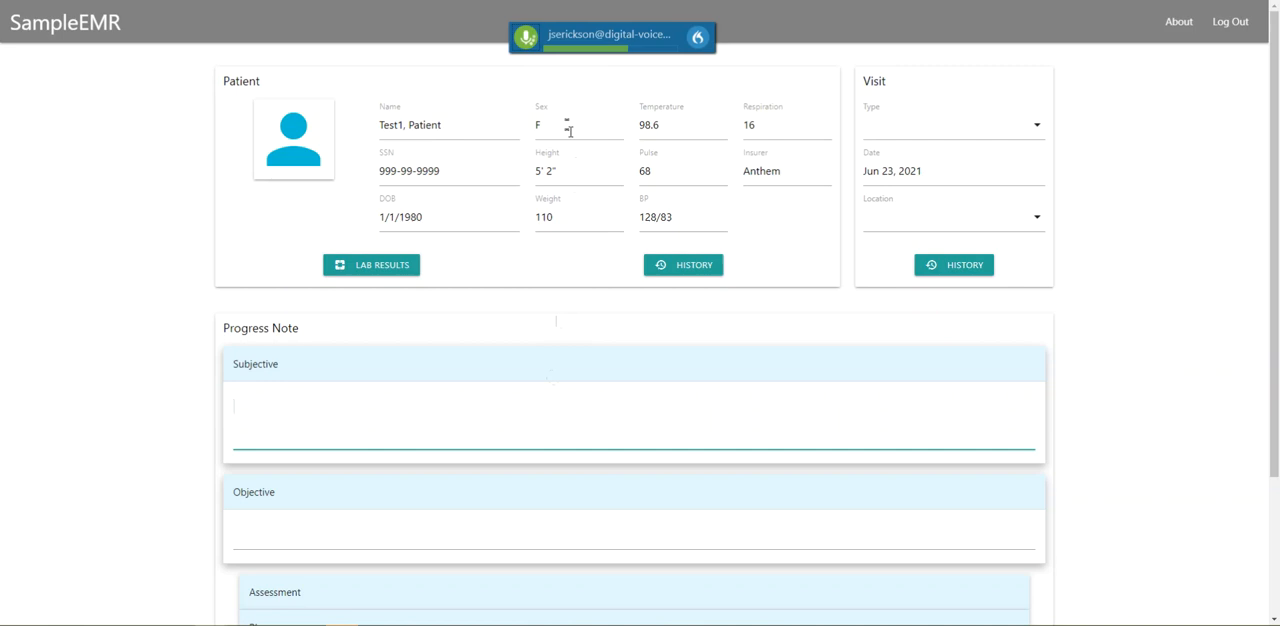
pyautogui.click(525, 37)
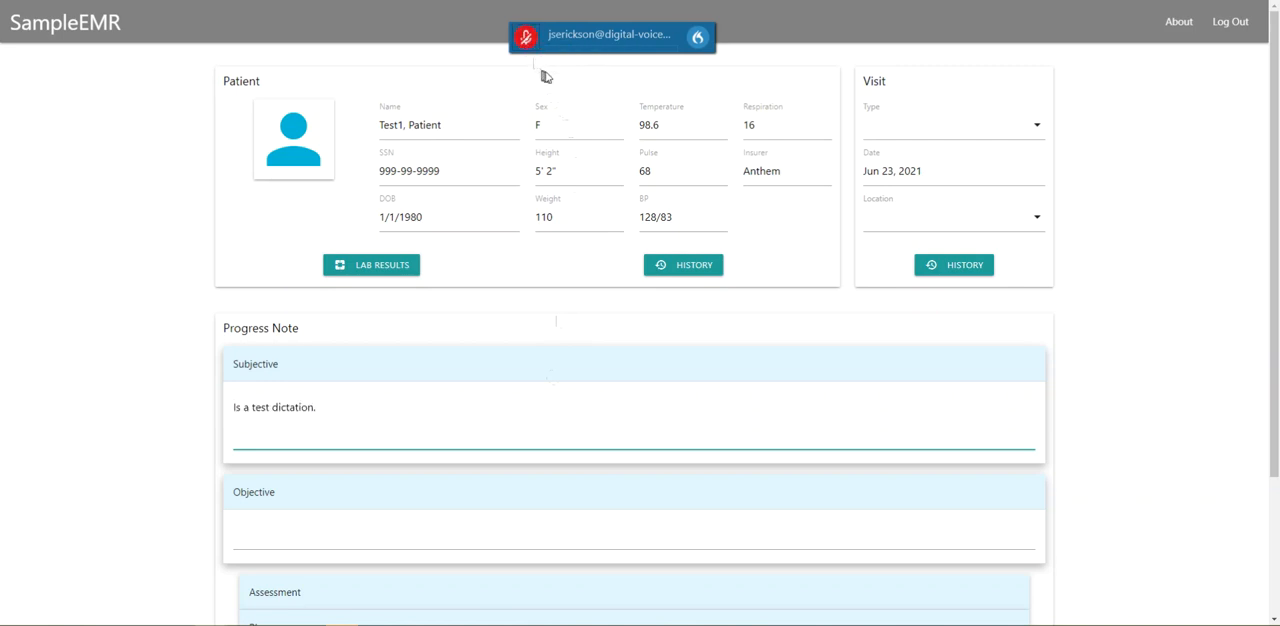
# Step: Assign NUM-Subtract as the start/stop recording hotkey and dictate 'He test dictation 133'
pyautogui.click(698, 37)
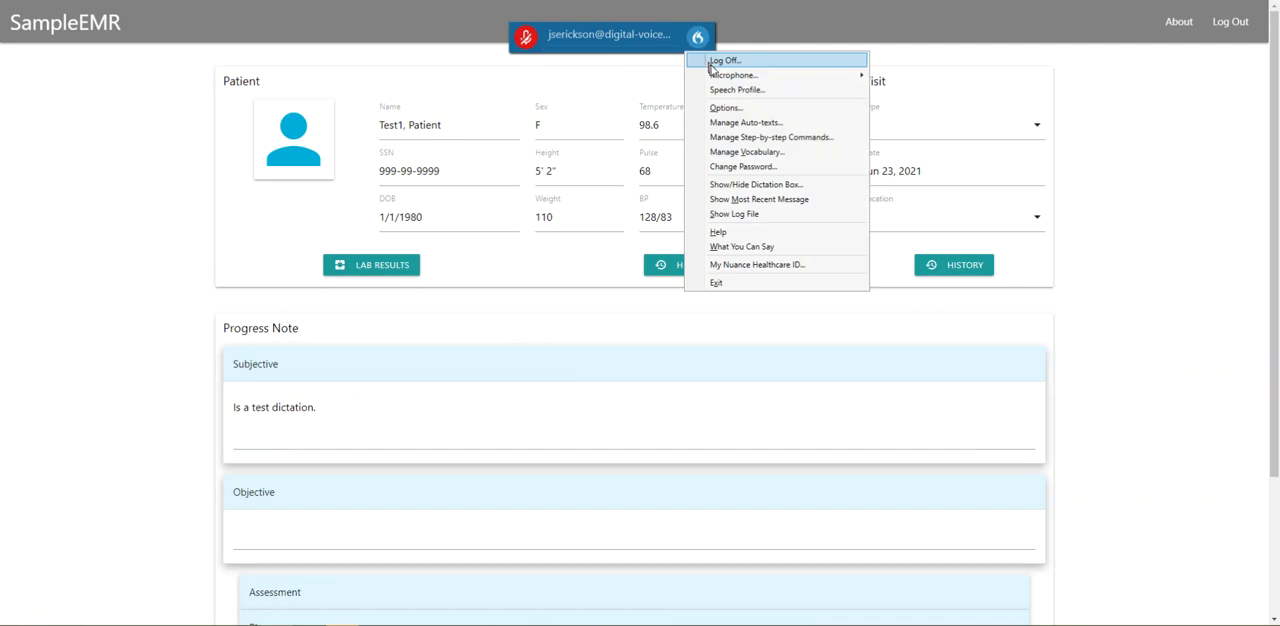
pyautogui.moveTo(725, 107)
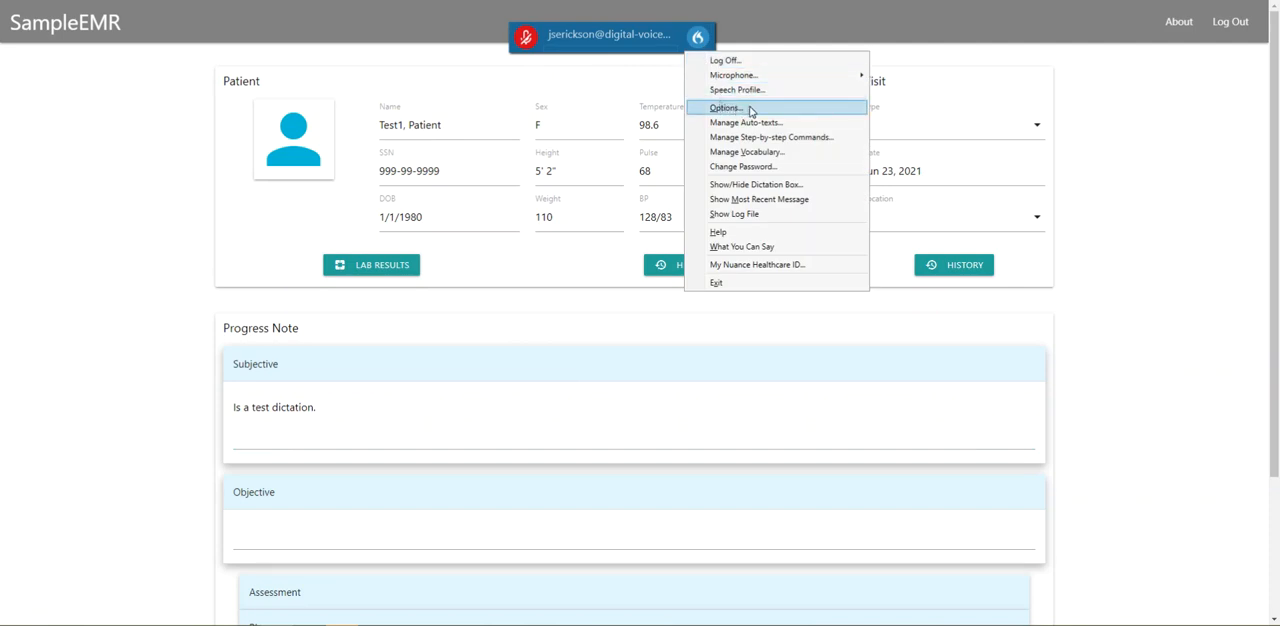
pyautogui.click(725, 107)
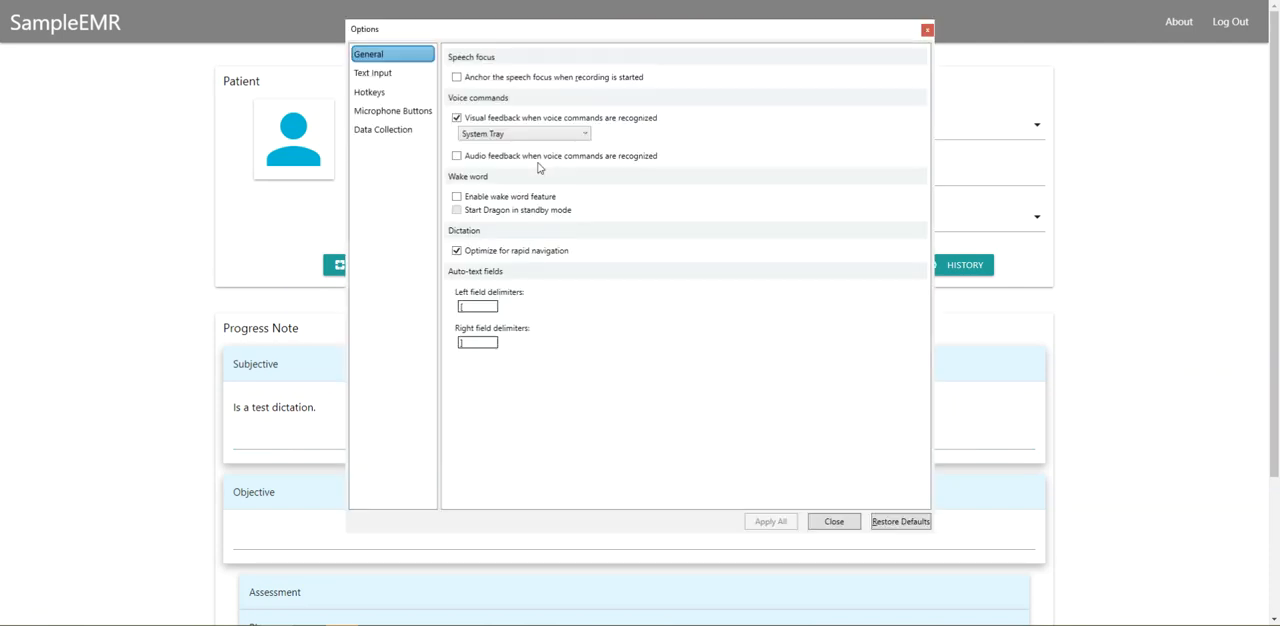
pyautogui.click(370, 92)
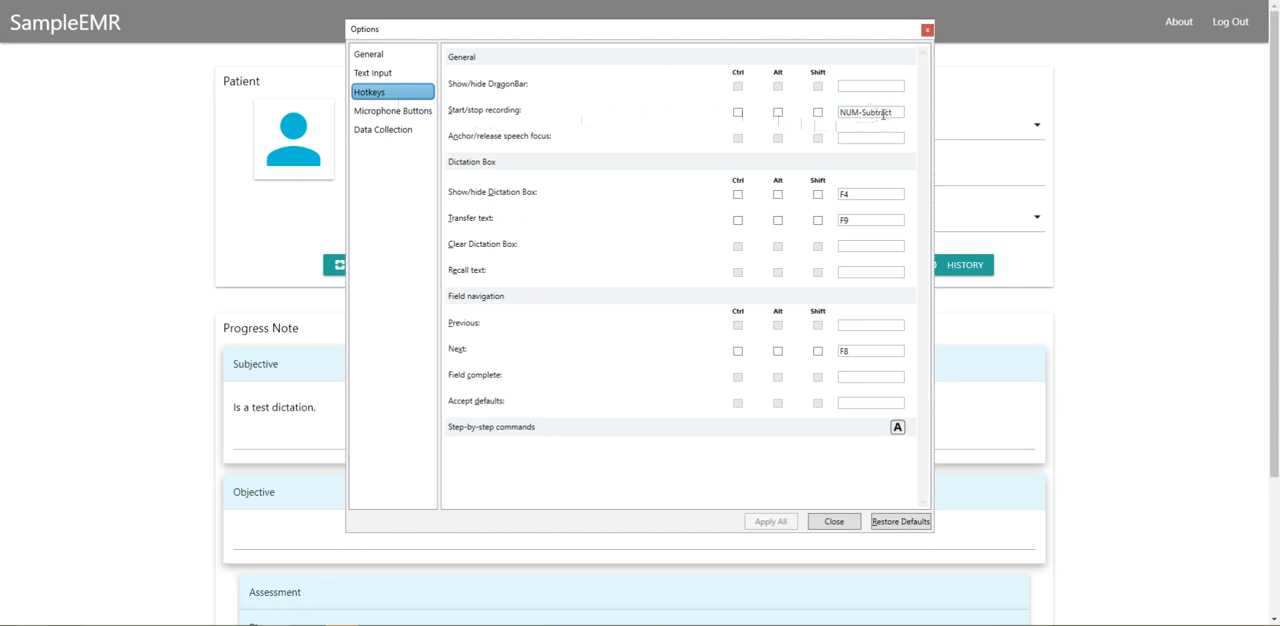
pyautogui.click(833, 521)
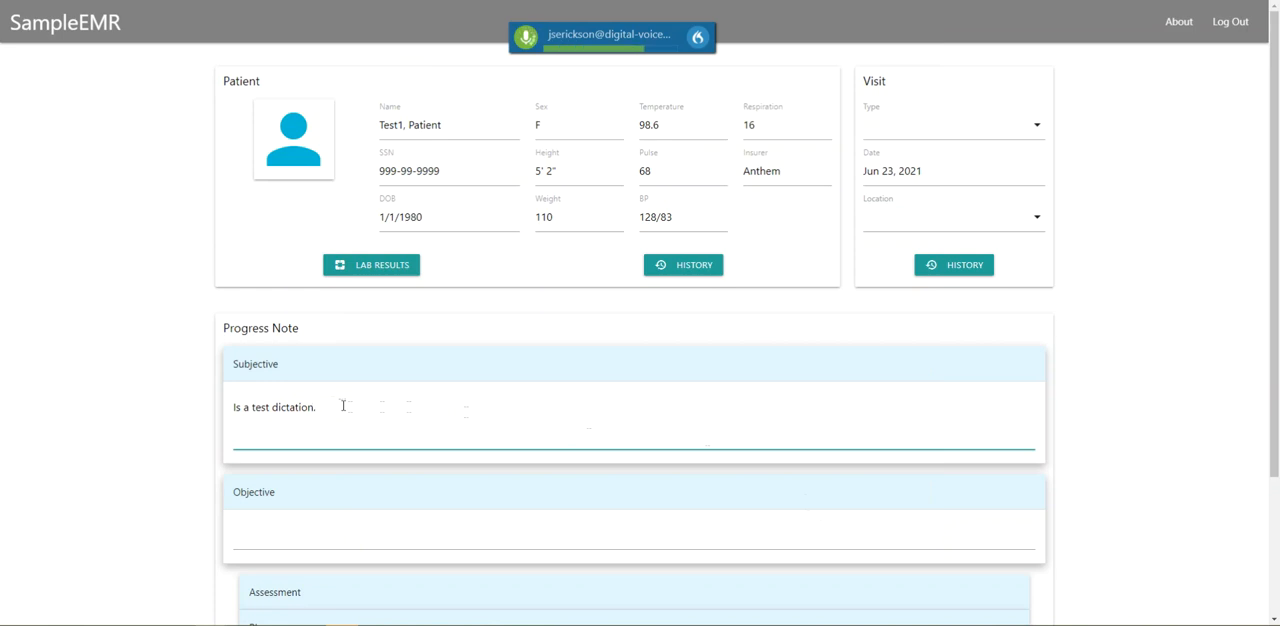
pyautogui.write('He test dictation 133')
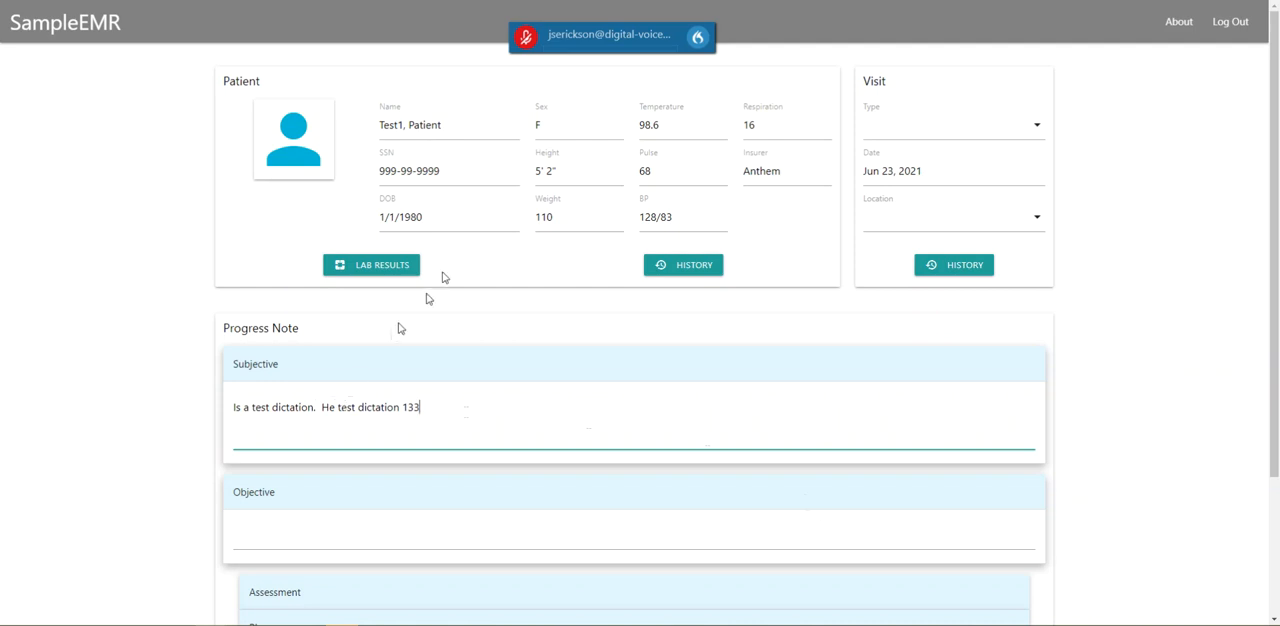
# Step: Check 'Enable wake word feature' in Dragon's General options and apply all
pyautogui.click(697, 37)
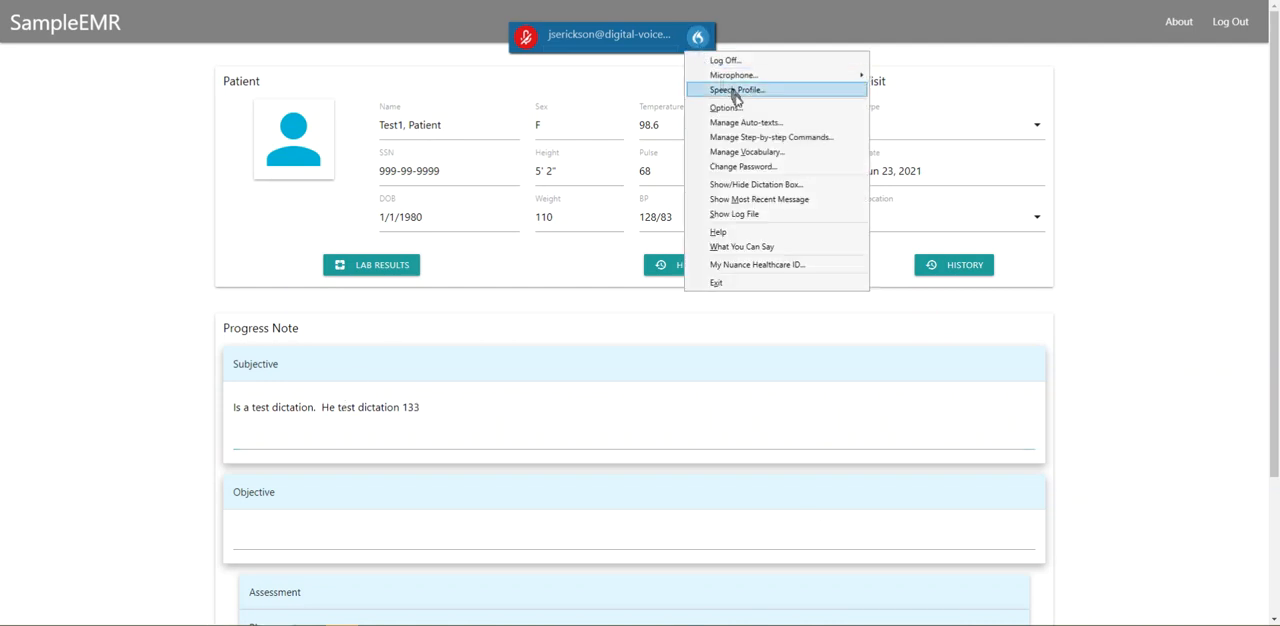
pyautogui.moveTo(748, 107)
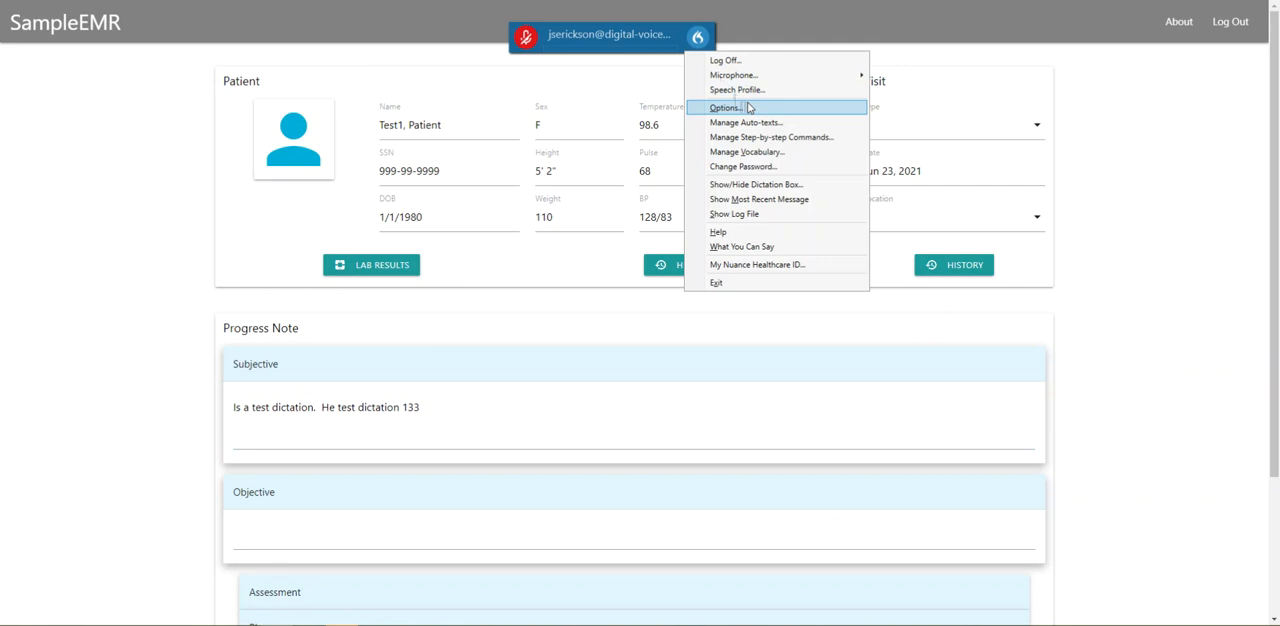
pyautogui.click(726, 107)
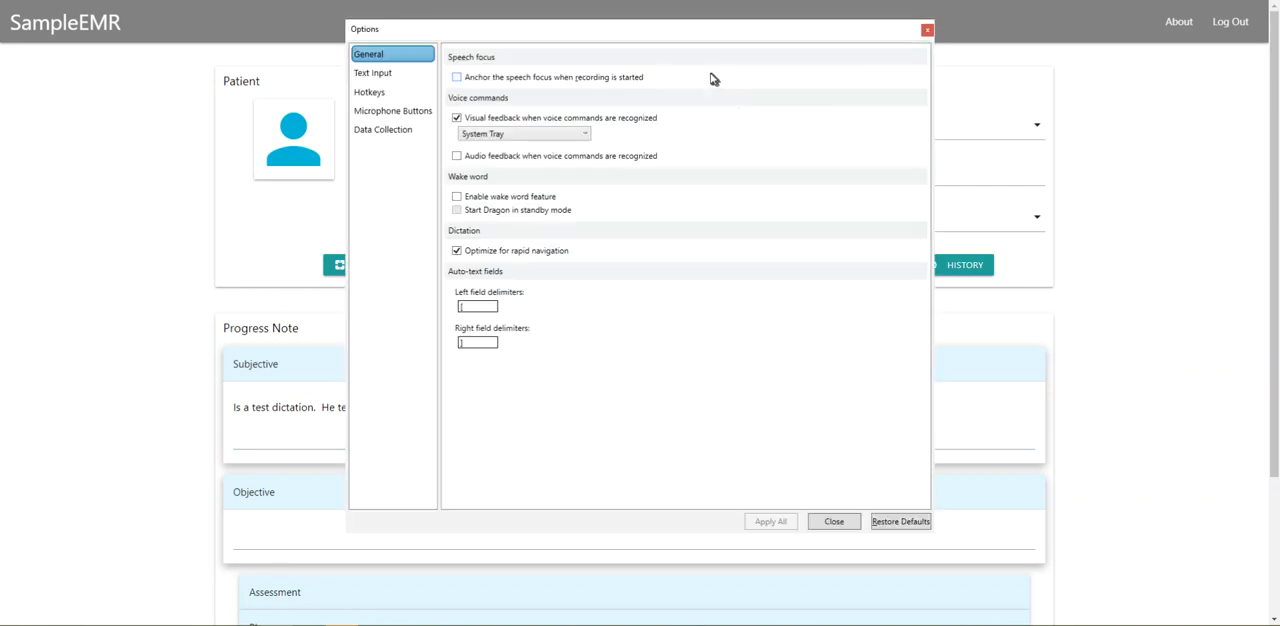
pyautogui.moveTo(565, 198)
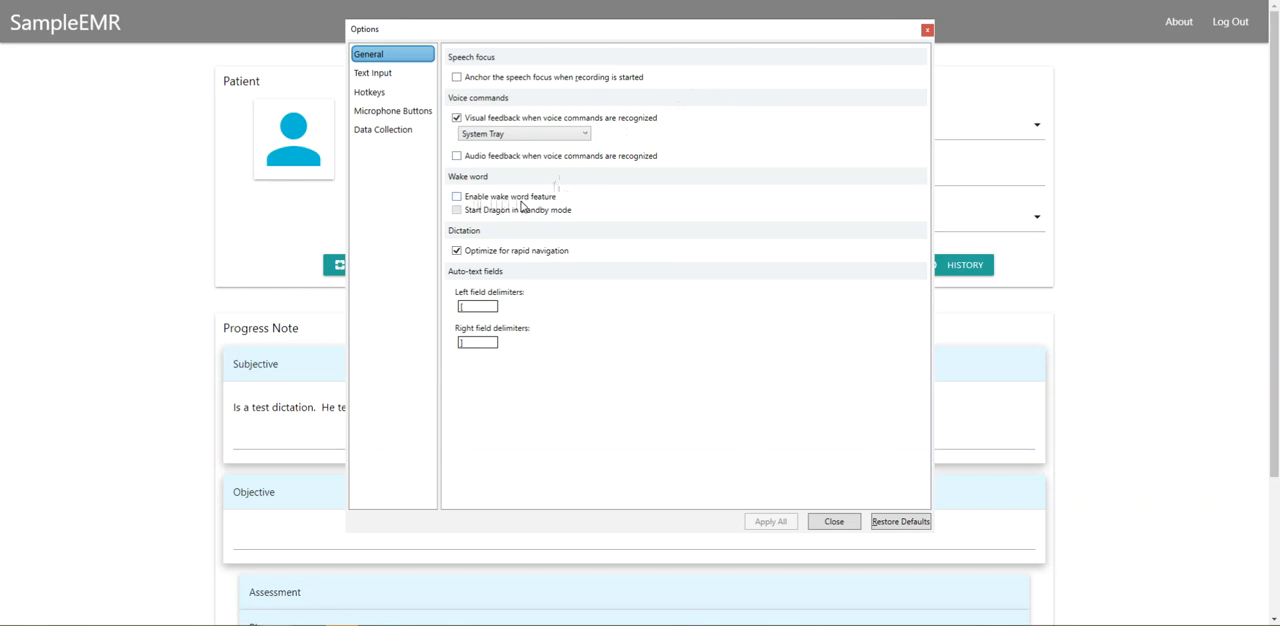
pyautogui.click(457, 196)
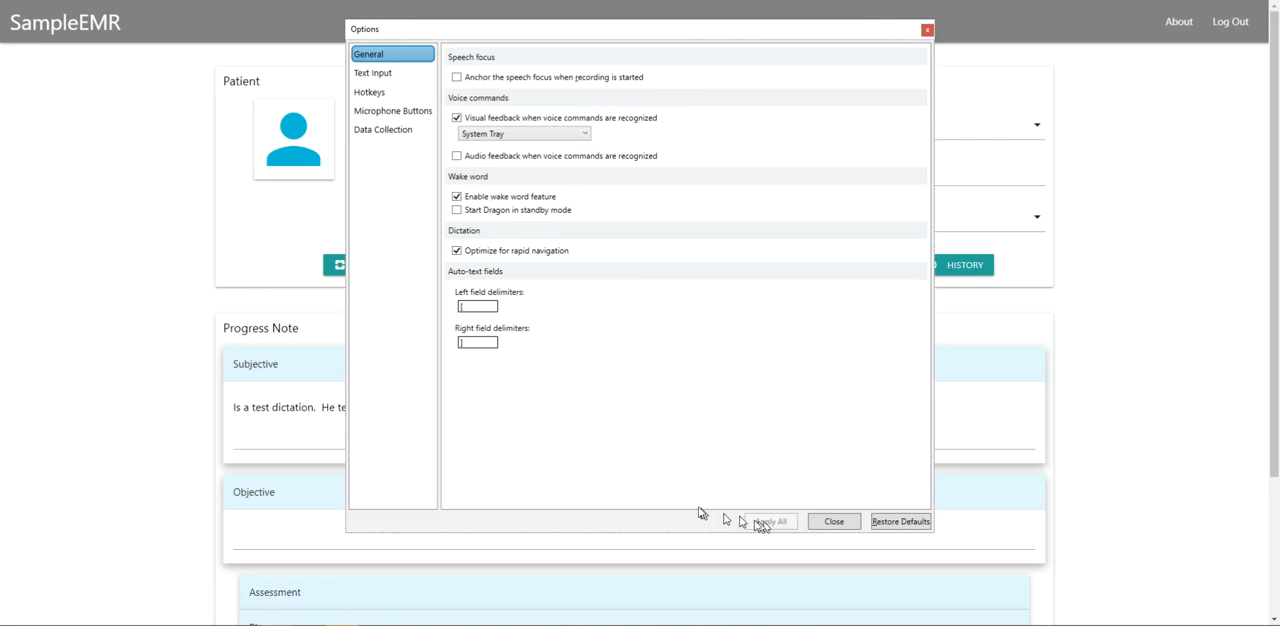
pyautogui.click(833, 521)
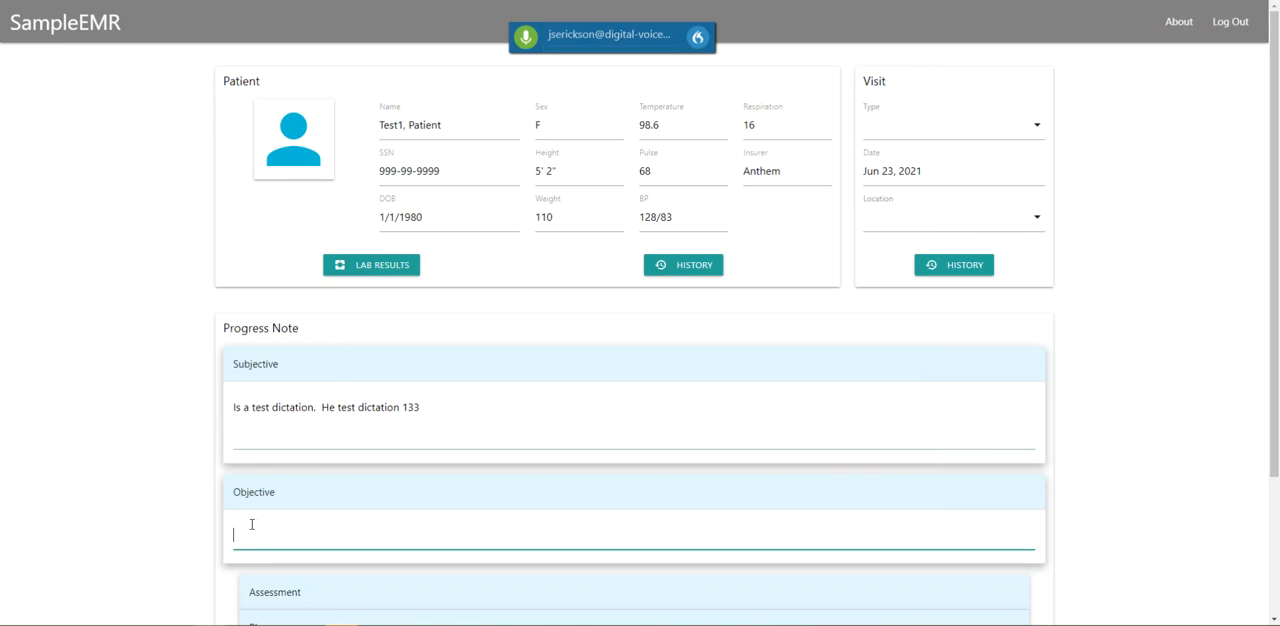
# Step: Dictate 'The last dictation.' into the Objective section via the wake word, then reopen the Dragon menu
pyautogui.write('The last dictation.')
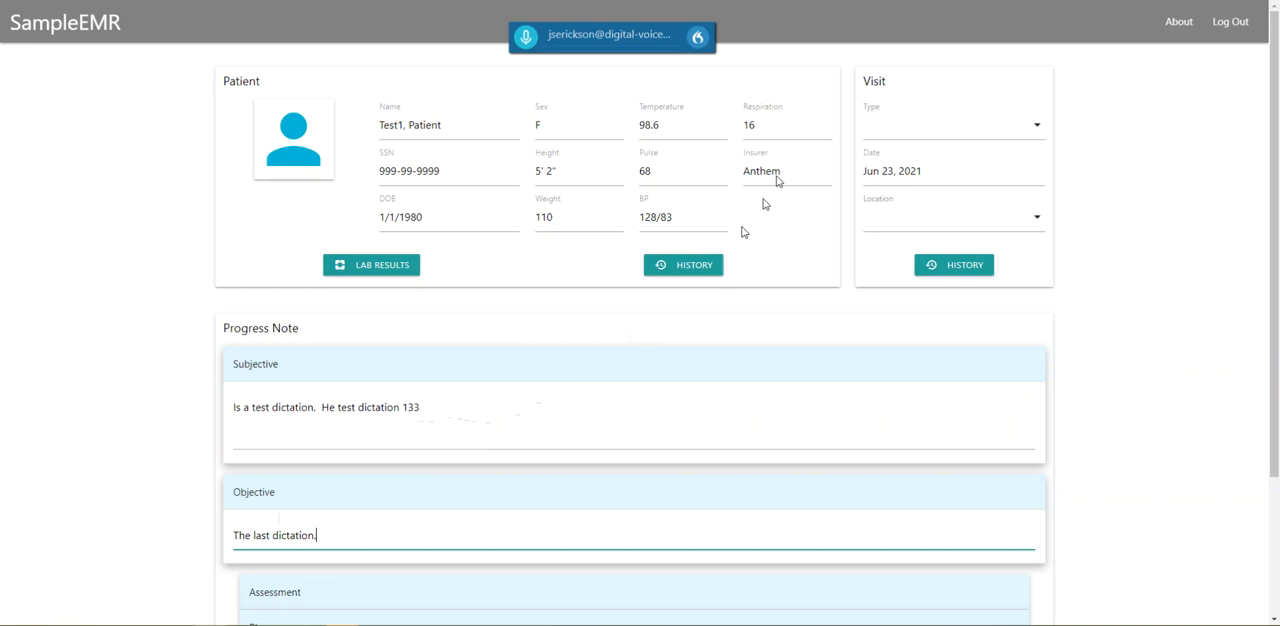
pyautogui.click(698, 37)
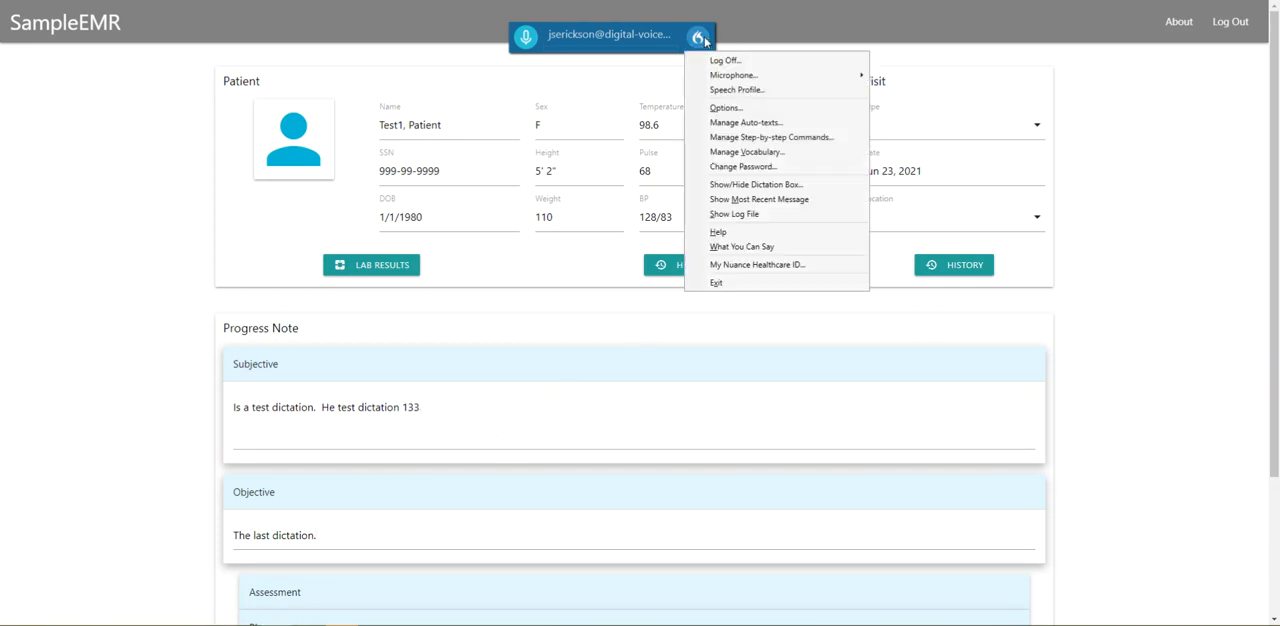
pyautogui.moveTo(725, 107)
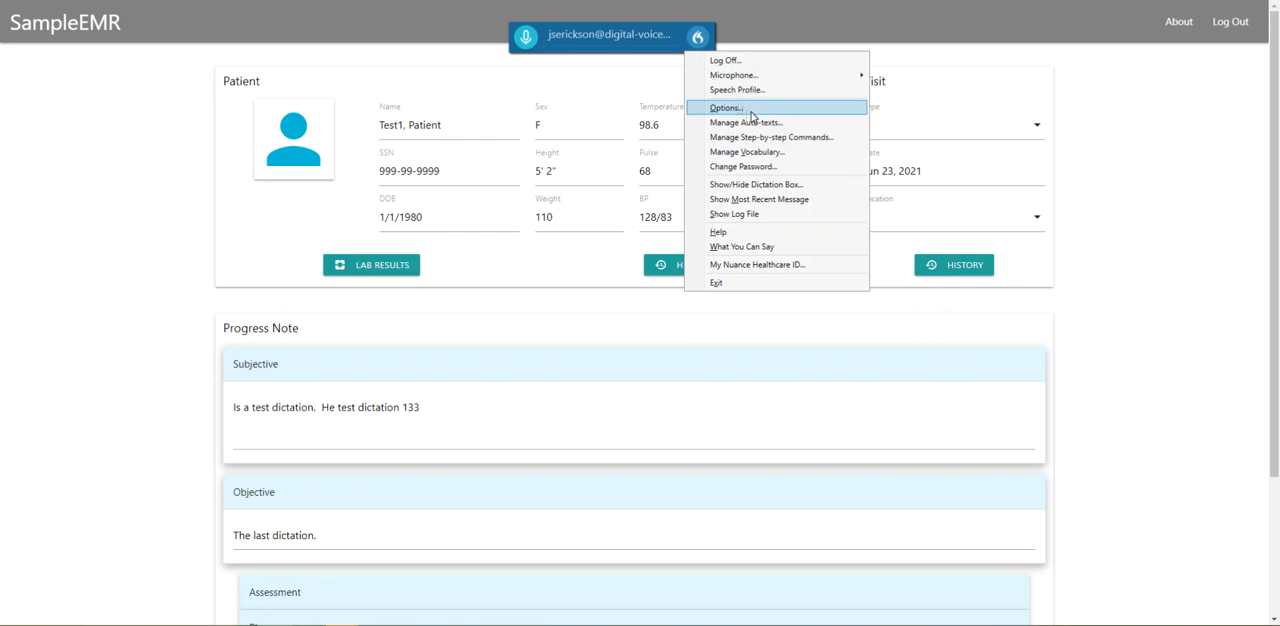
# Step: Set microphone button 4 to Press-and-hold, apply all, and close Options
pyautogui.click(724, 108)
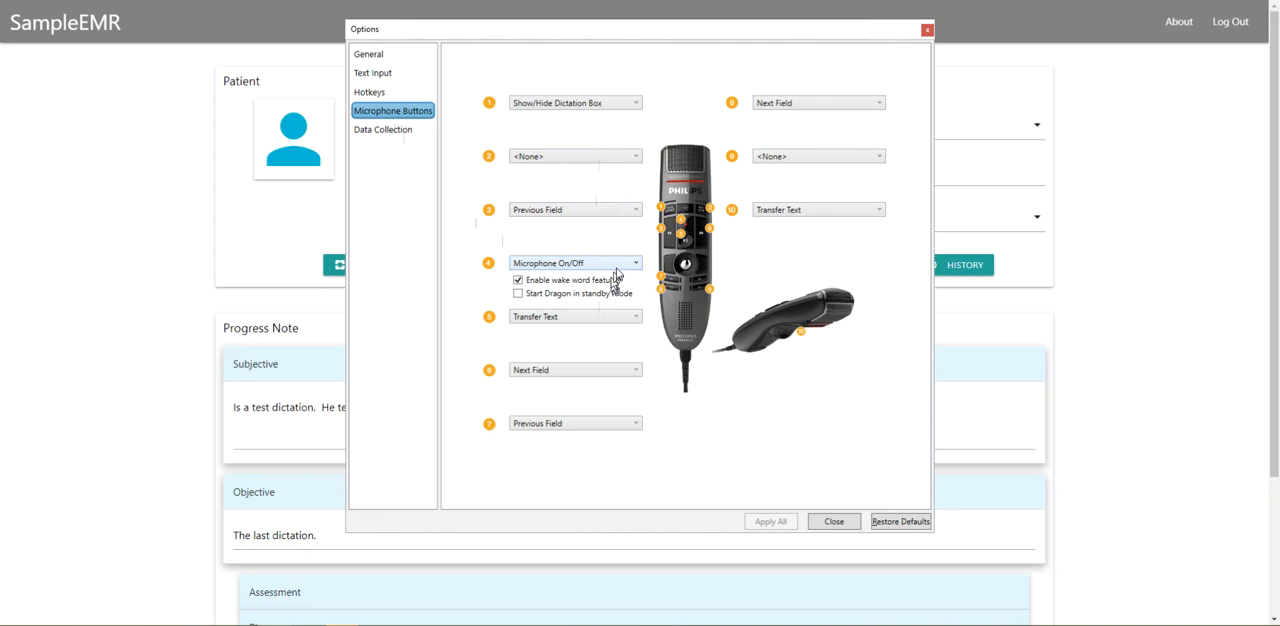
pyautogui.moveTo(617, 277)
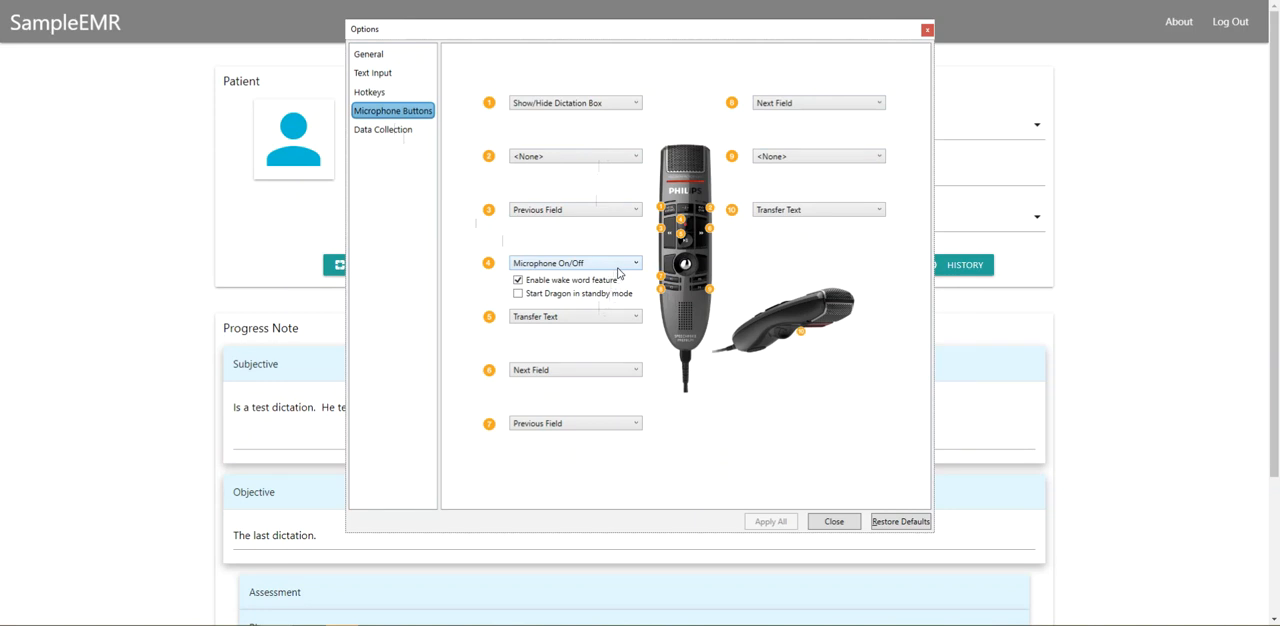
pyautogui.moveTo(589, 267)
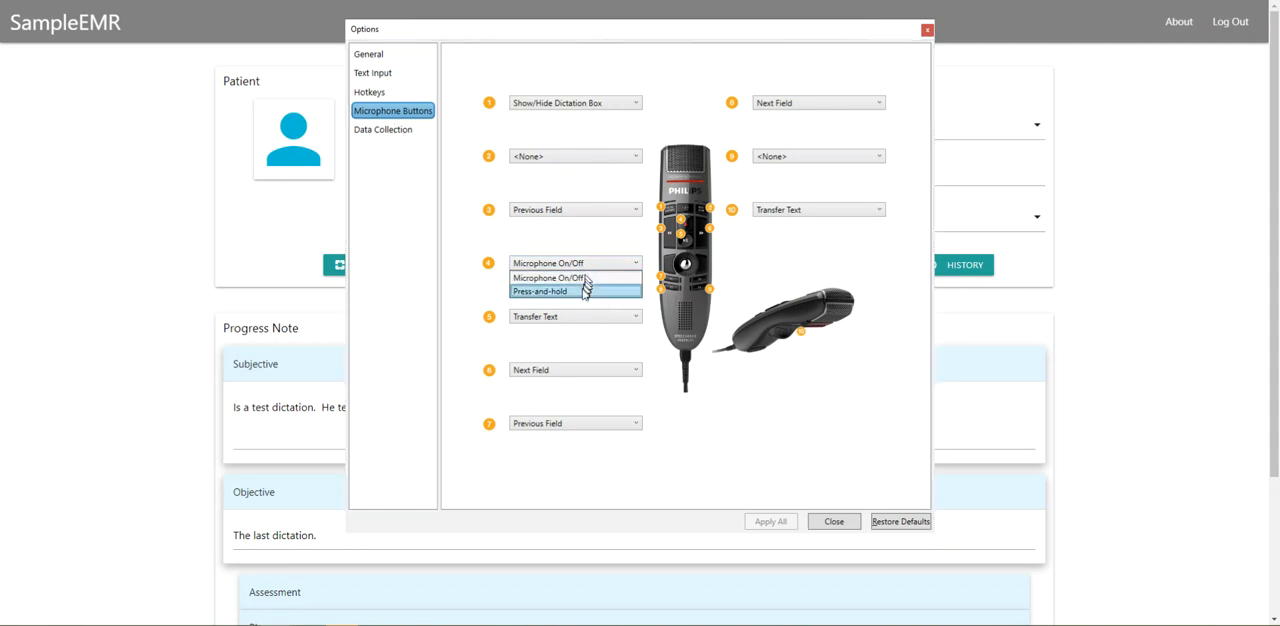
pyautogui.click(540, 291)
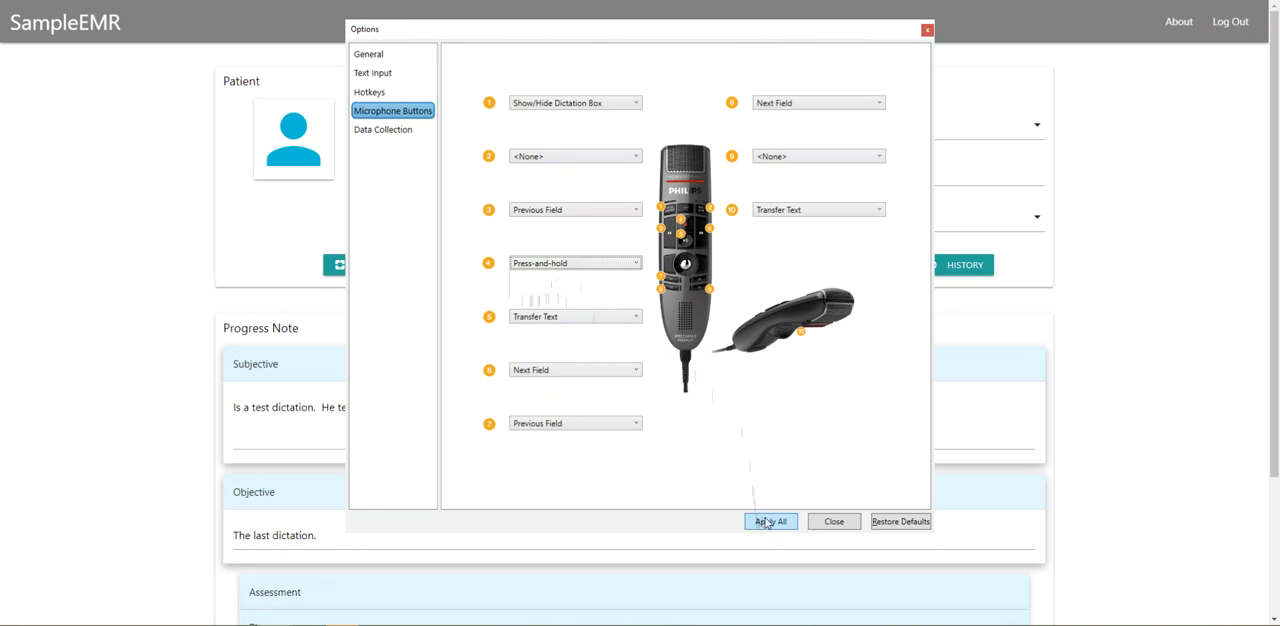
pyautogui.moveTo(778, 524)
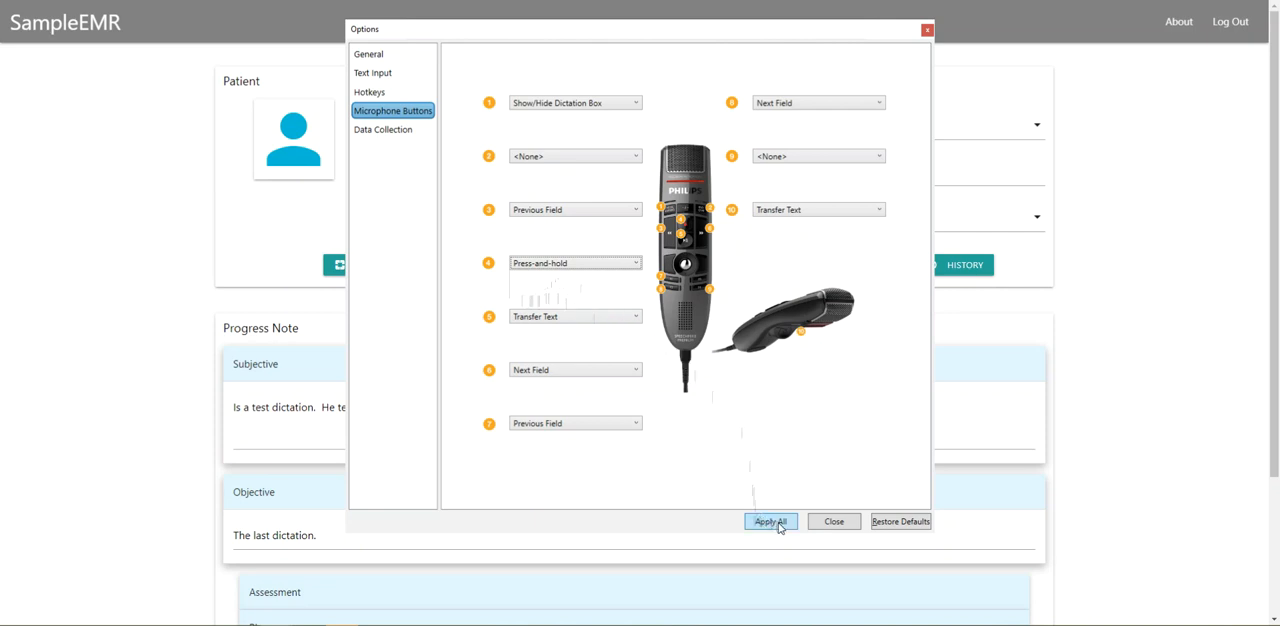
pyautogui.click(770, 521)
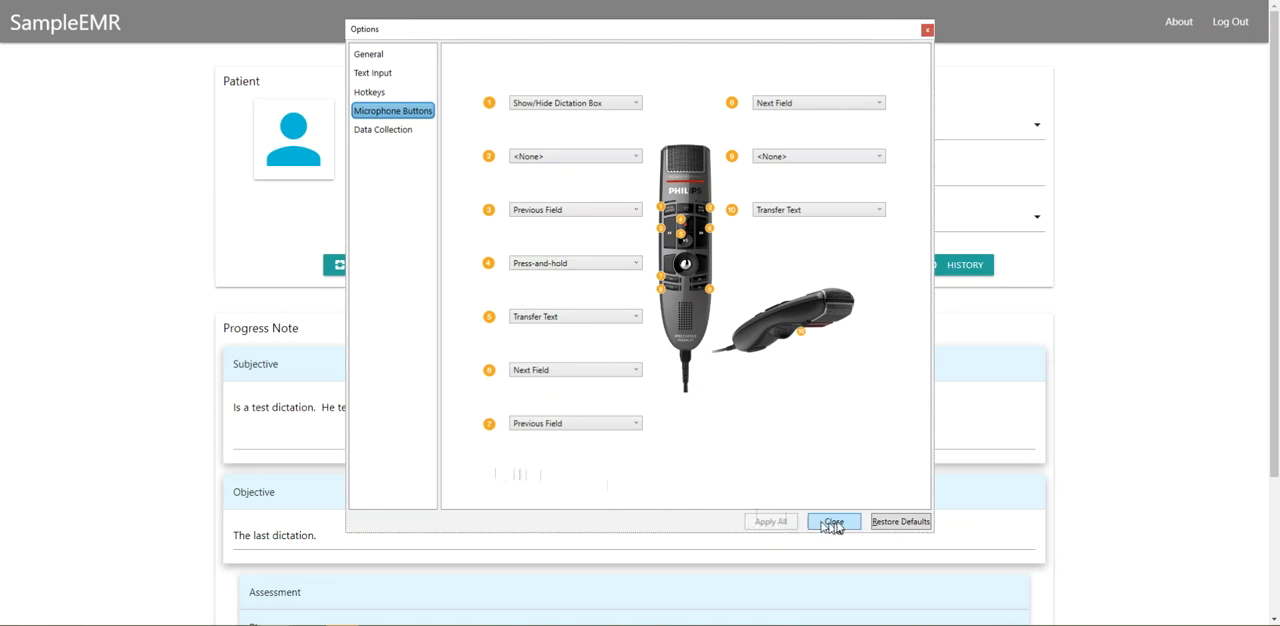
pyautogui.click(833, 521)
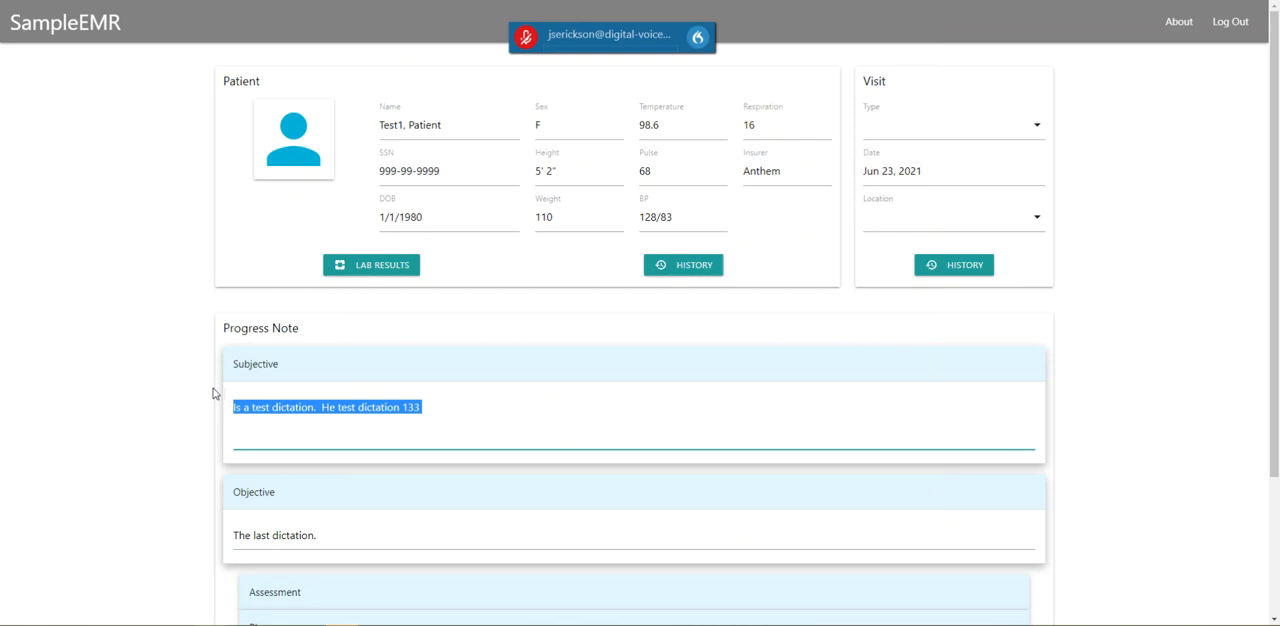
# Step: Replace the selected Subjective text with 'This last dictation 1 3' using the microphone button
pyautogui.click(525, 36)
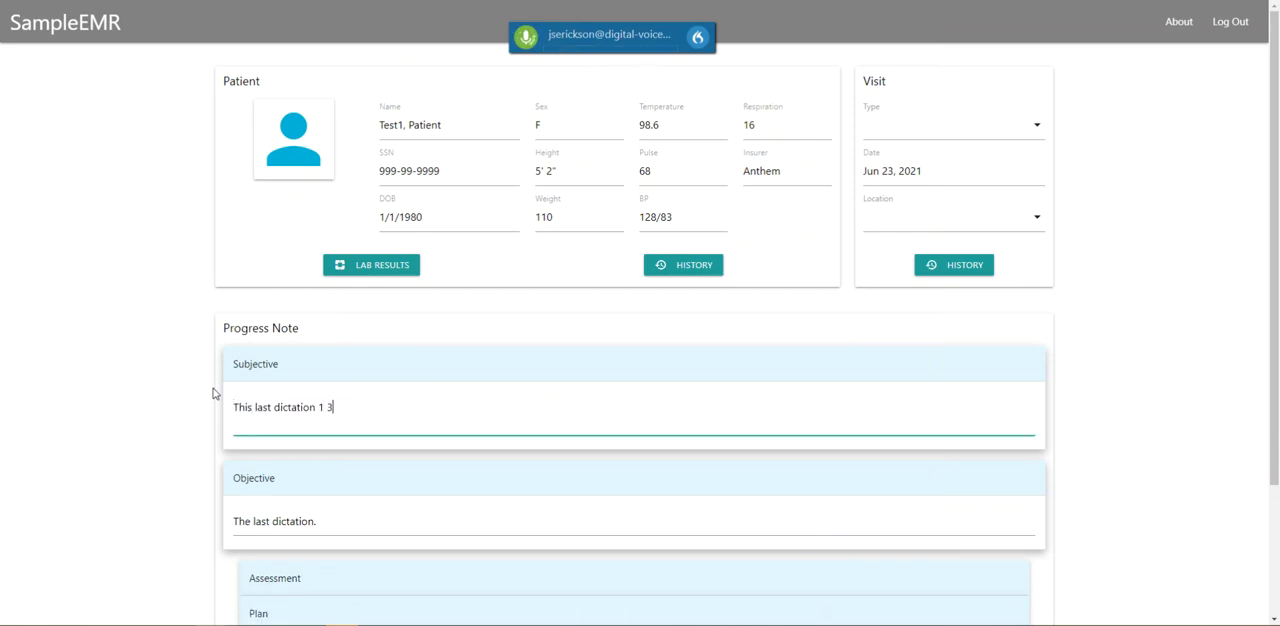
pyautogui.click(525, 37)
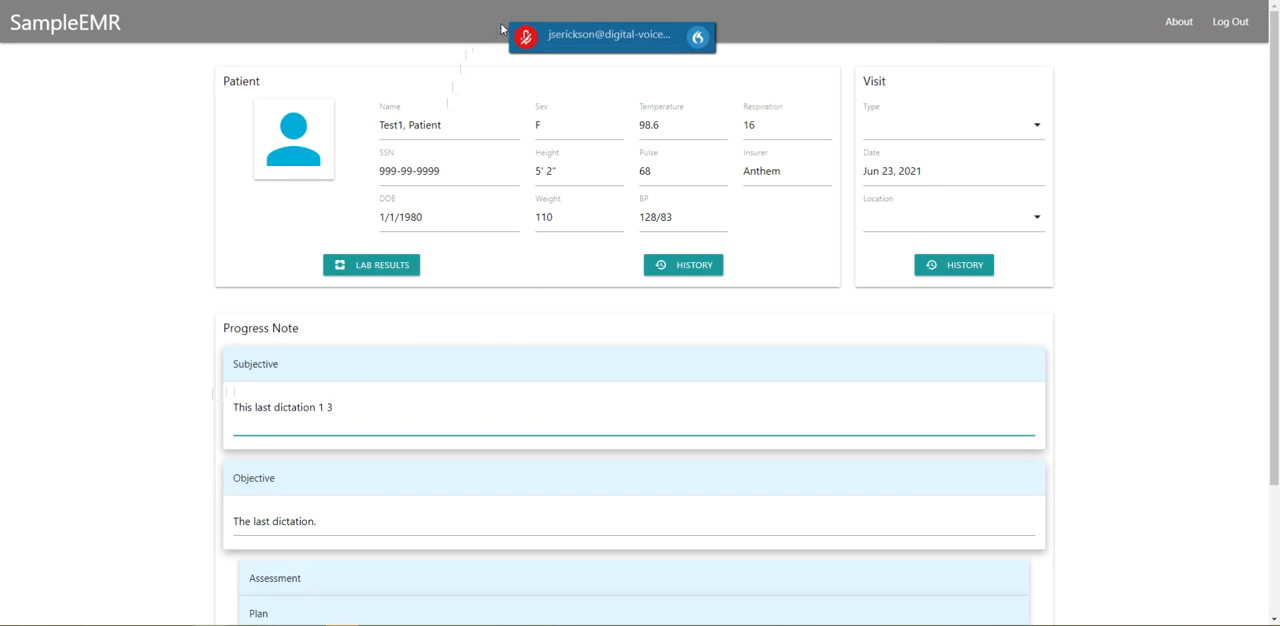
pyautogui.moveTo(519, 310)
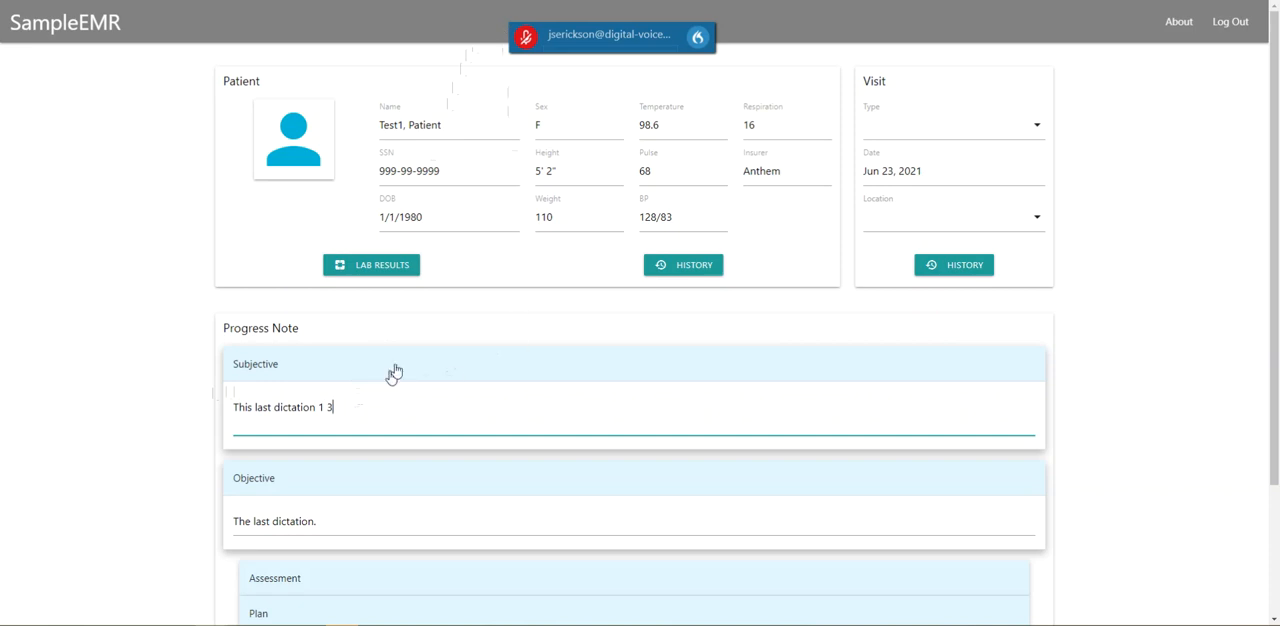
pyautogui.moveTo(697, 60)
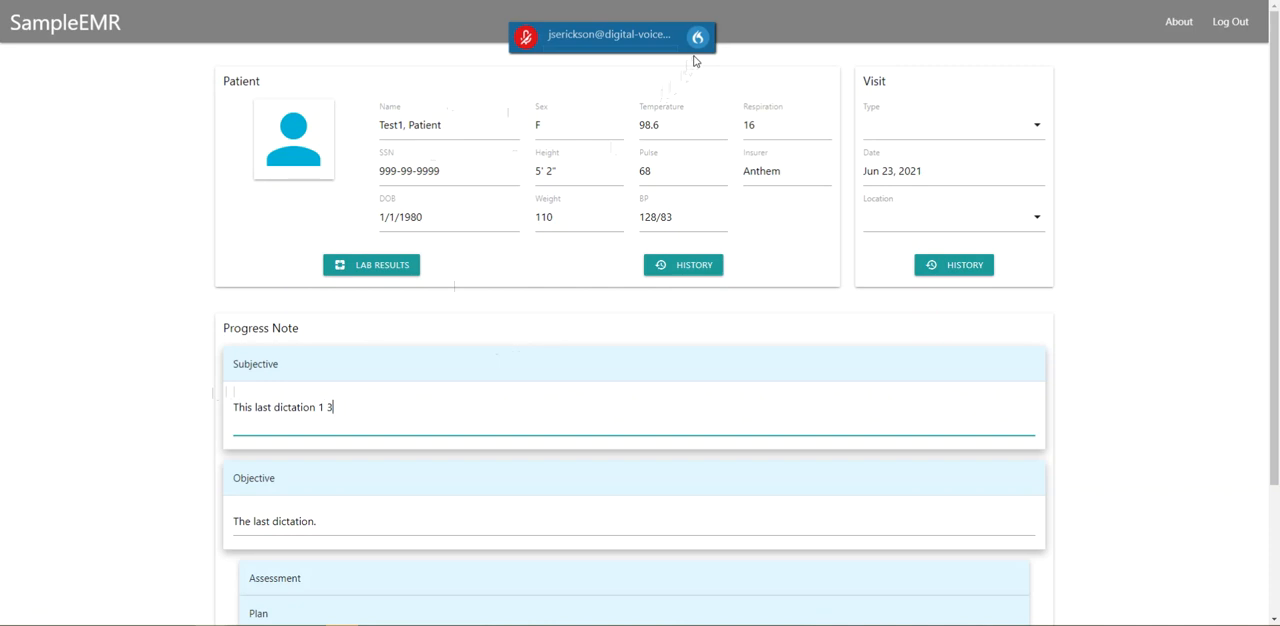
# Step: Select Nuance PowerMic Mobile as the microphone and start recording from its phone app
pyautogui.click(698, 36)
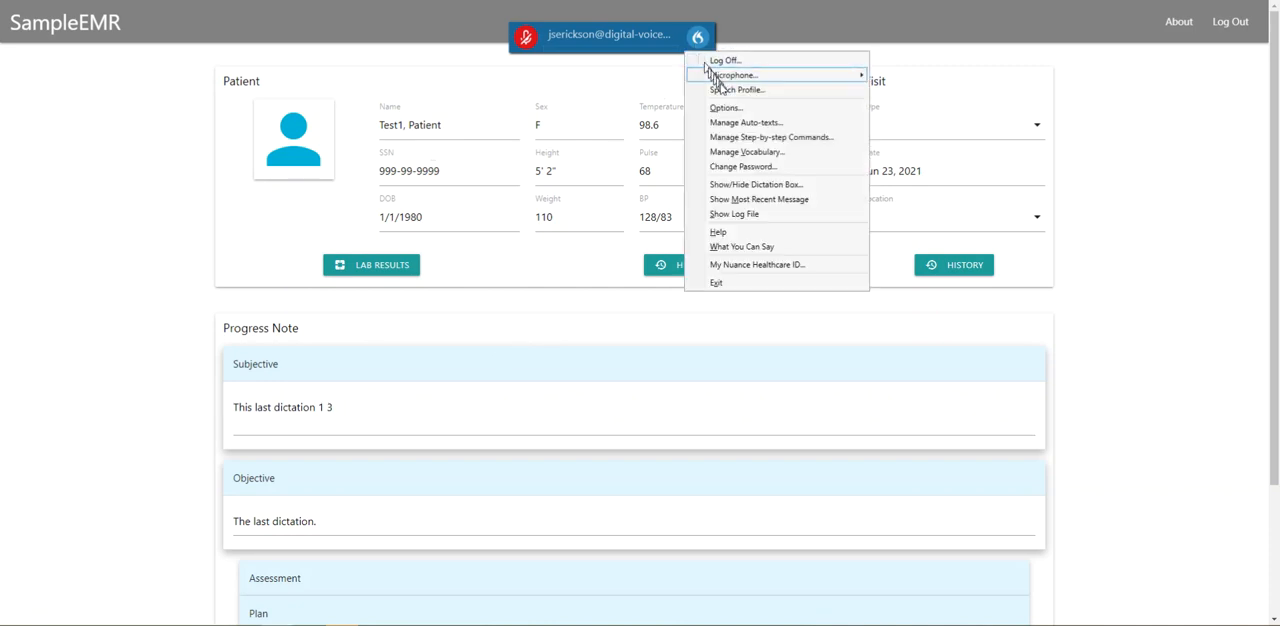
pyautogui.moveTo(733, 75)
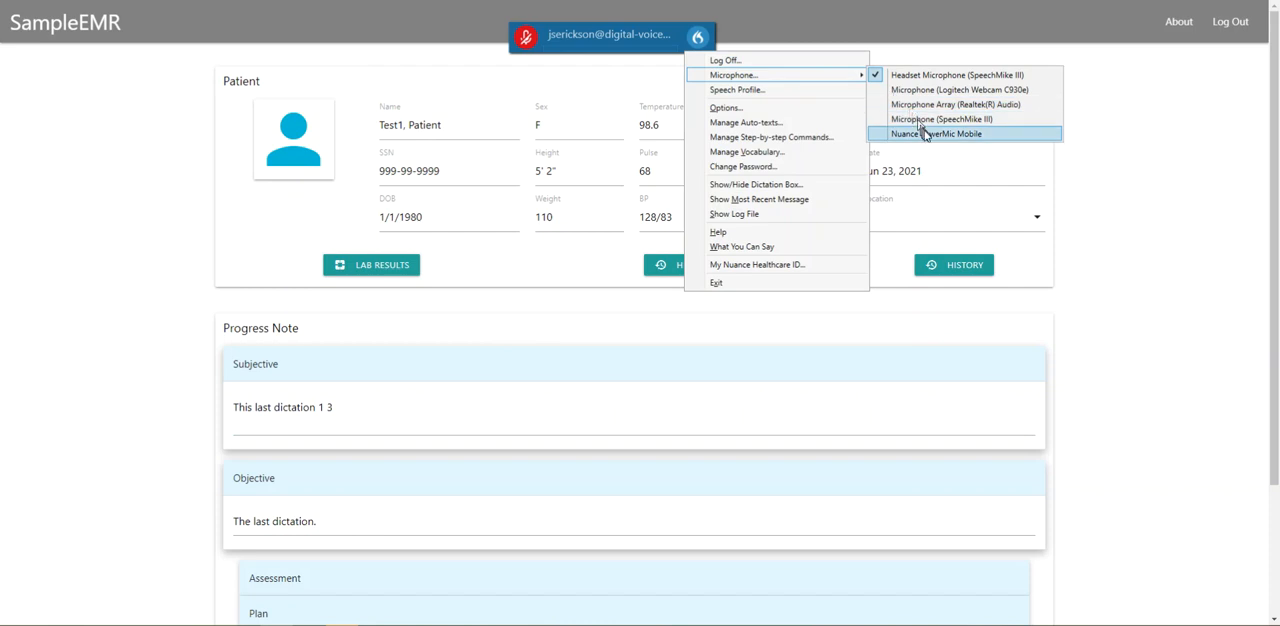
pyautogui.click(935, 133)
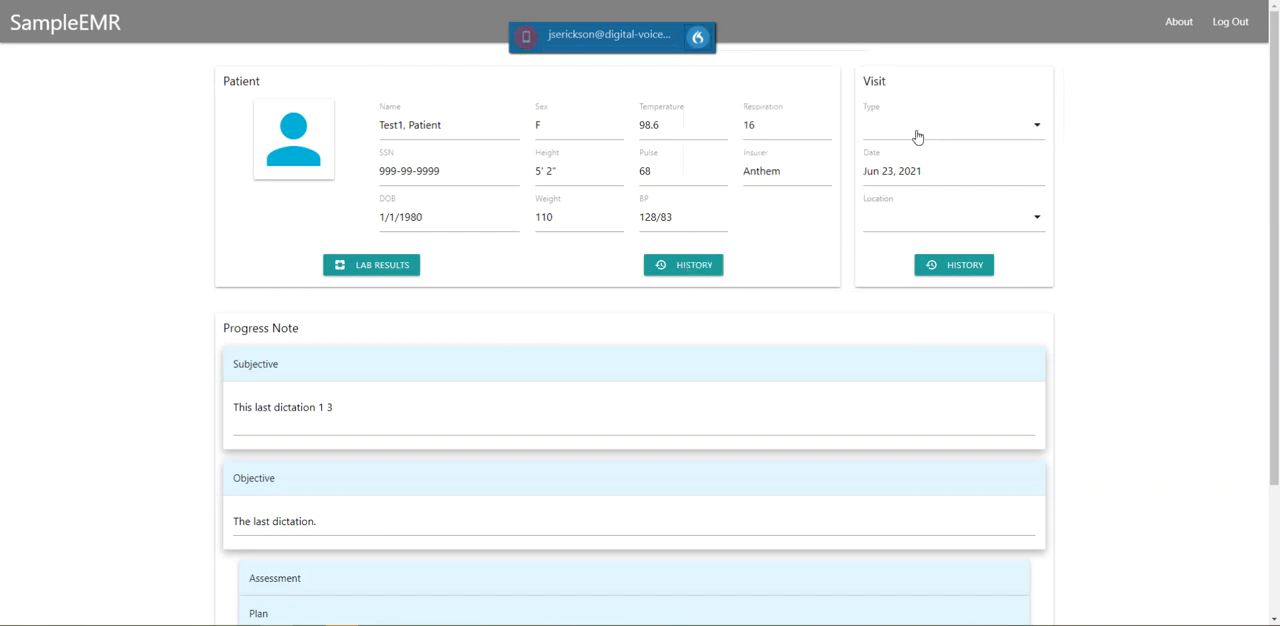
pyautogui.moveTo(392, 310)
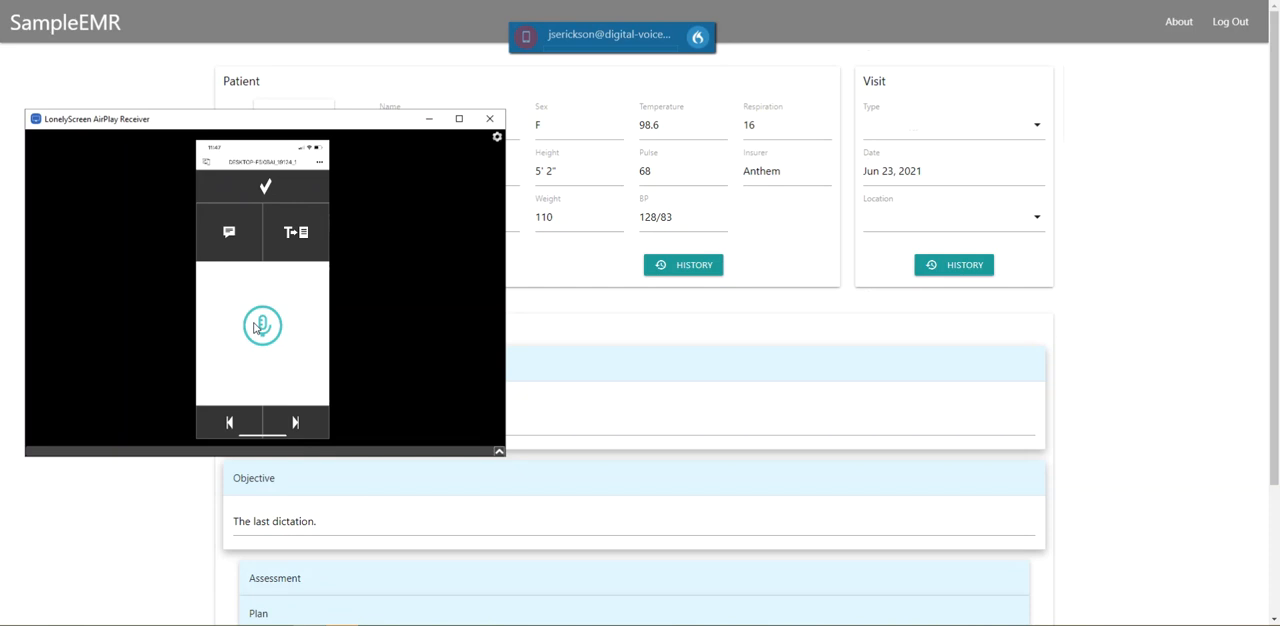
pyautogui.click(262, 325)
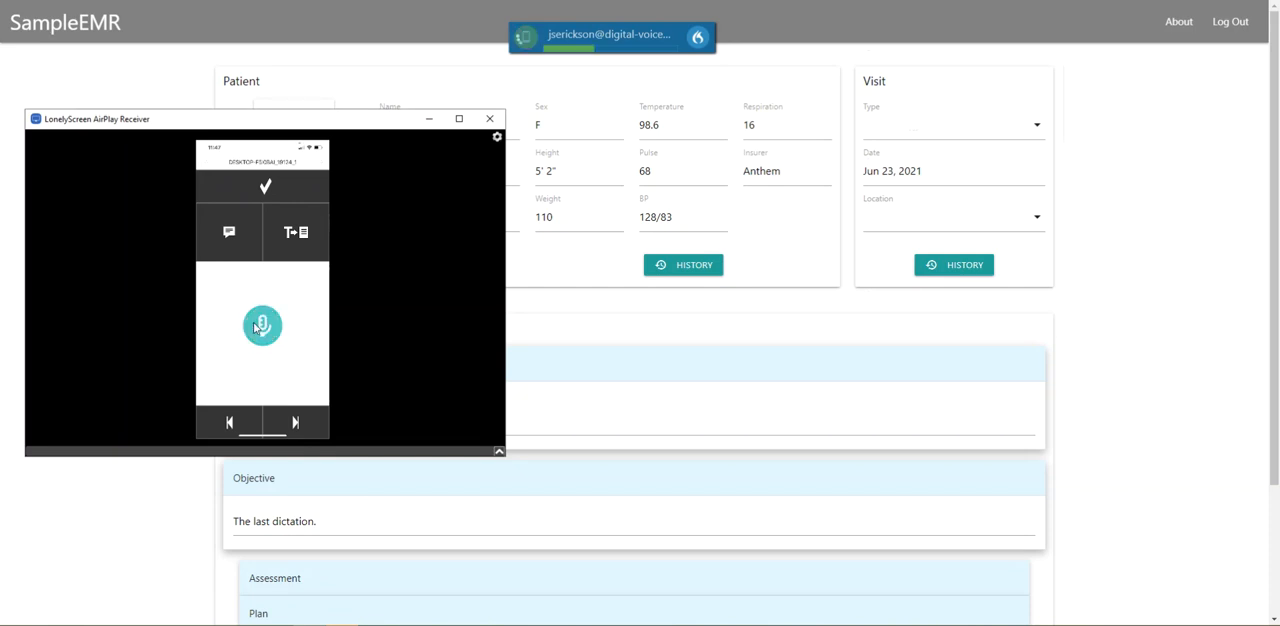